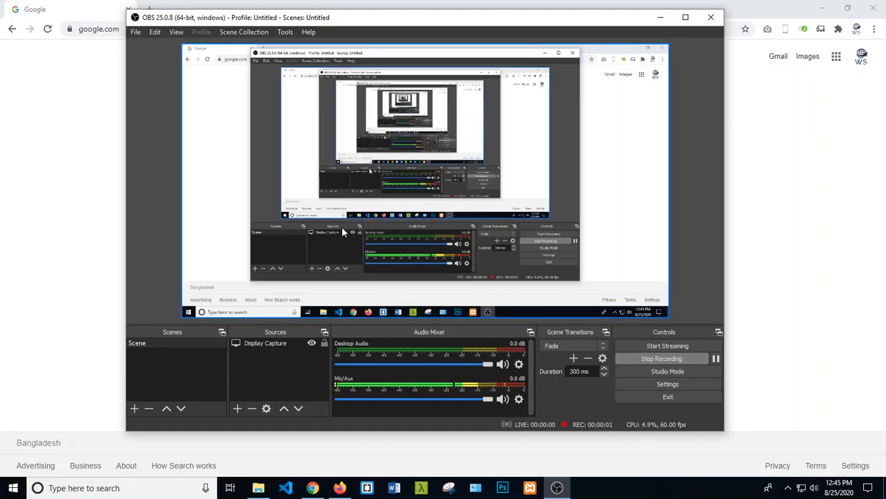
{"action": "mouse_move", "coordinate": [377, 227]}
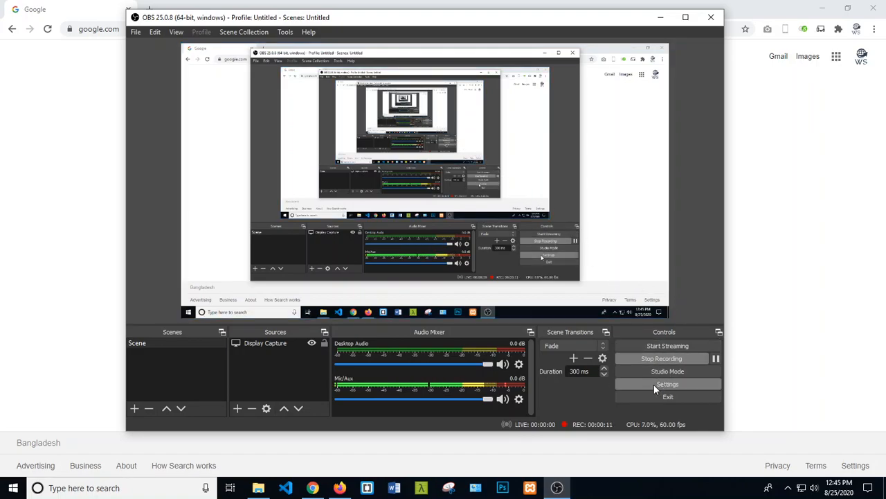
Step: Enable 'Always minimize to system tray instead of task bar' in General settings and confirm
{"action": "left_click", "coordinate": [667, 383]}
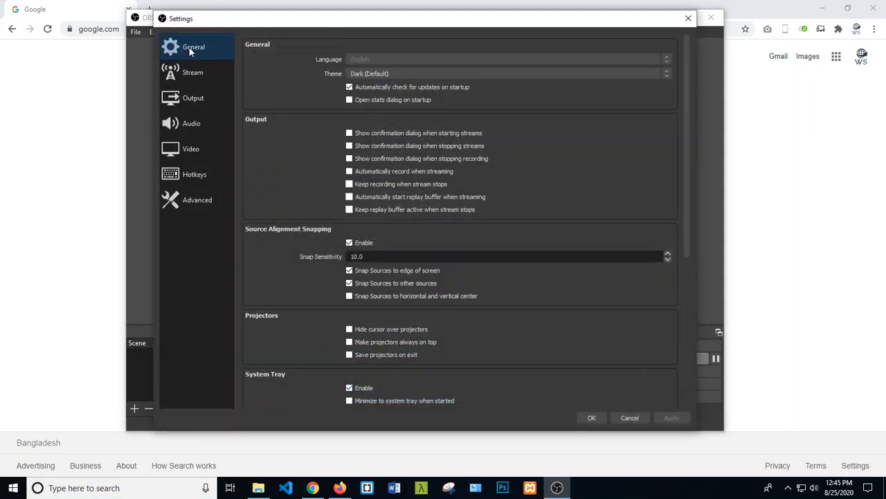
{"action": "mouse_move", "coordinate": [417, 168]}
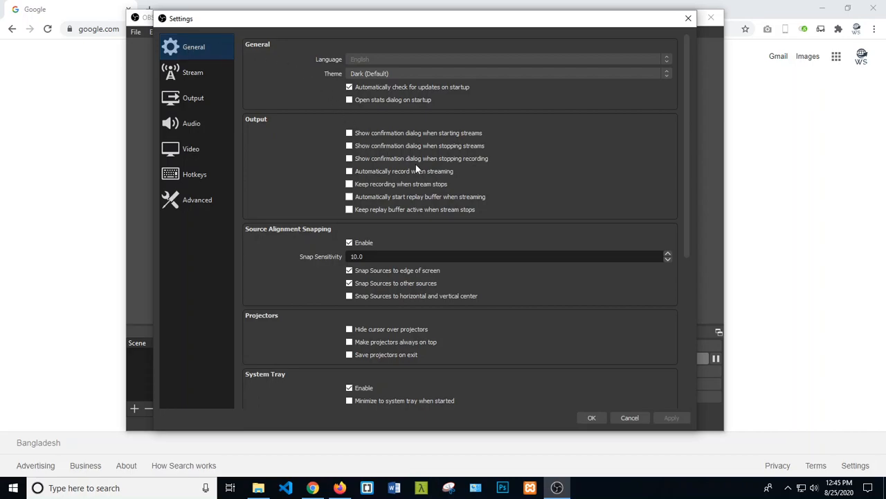
{"action": "scroll", "scroll_direction": "down", "scroll_amount": 3}
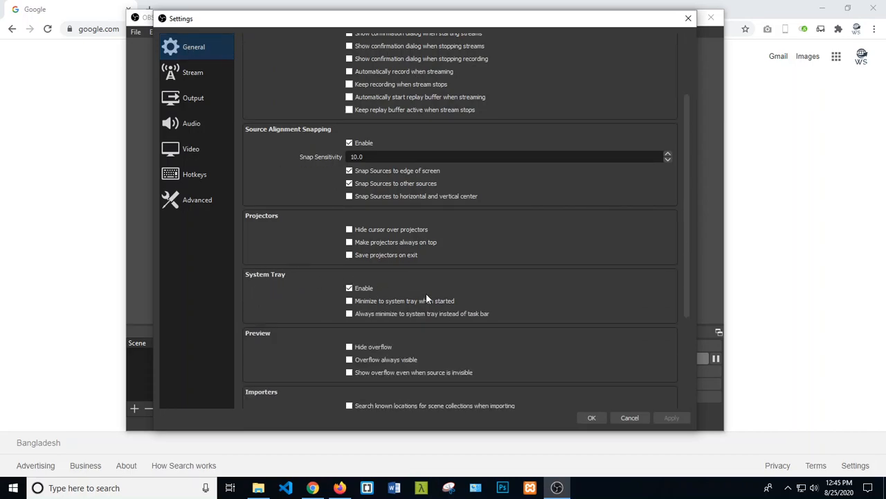
{"action": "mouse_move", "coordinate": [364, 316]}
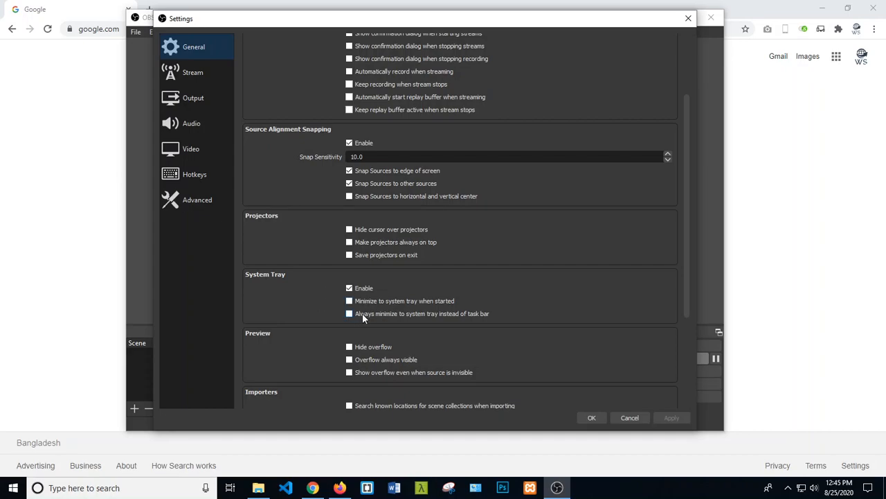
{"action": "mouse_move", "coordinate": [393, 321]}
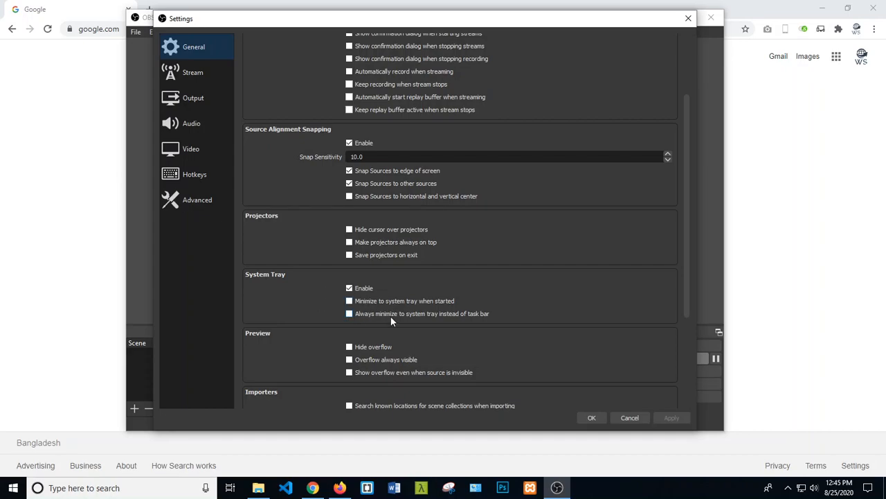
{"action": "mouse_move", "coordinate": [476, 324]}
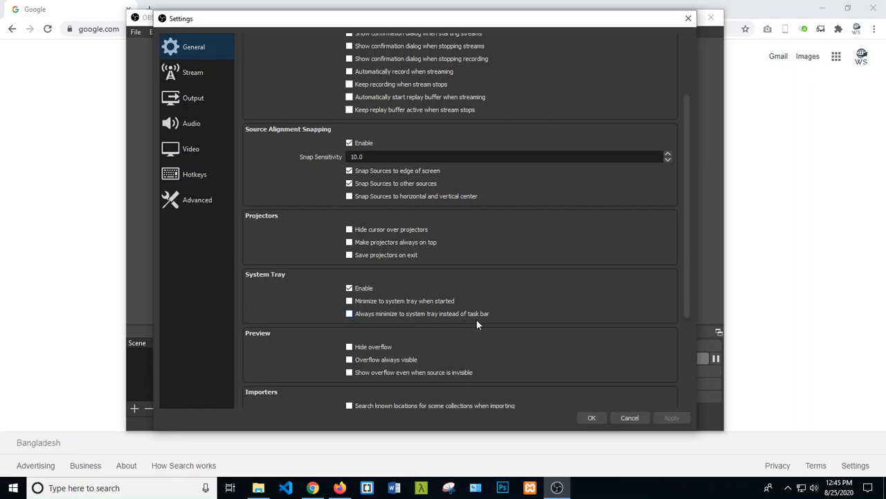
{"action": "left_click", "coordinate": [350, 313]}
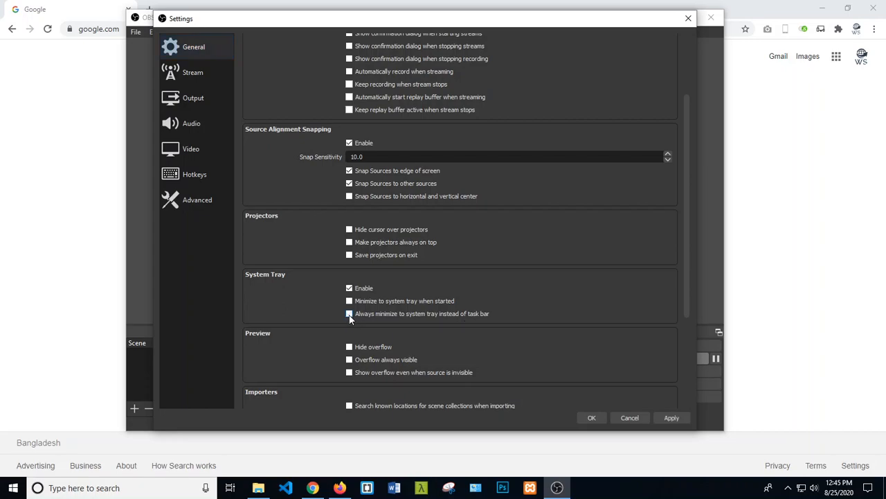
{"action": "left_click", "coordinate": [349, 313]}
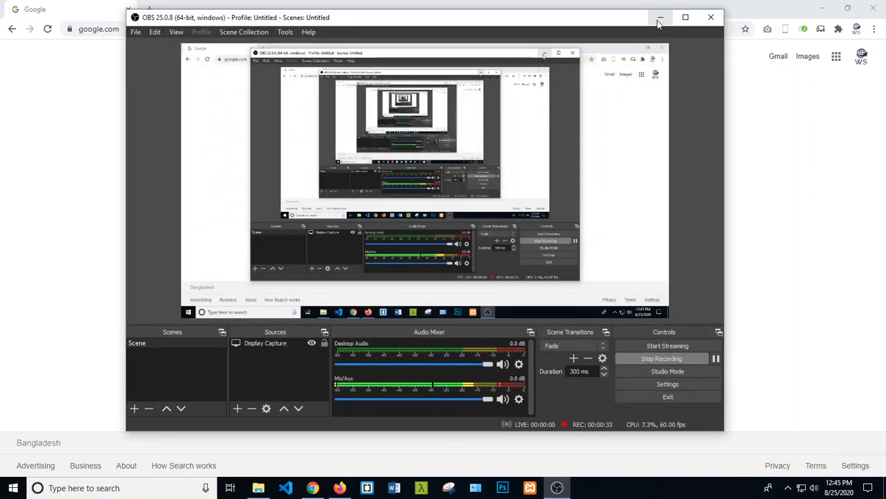
Step: Minimize OBS to the tray and reveal the hidden notification-area icons
{"action": "left_click", "coordinate": [660, 17]}
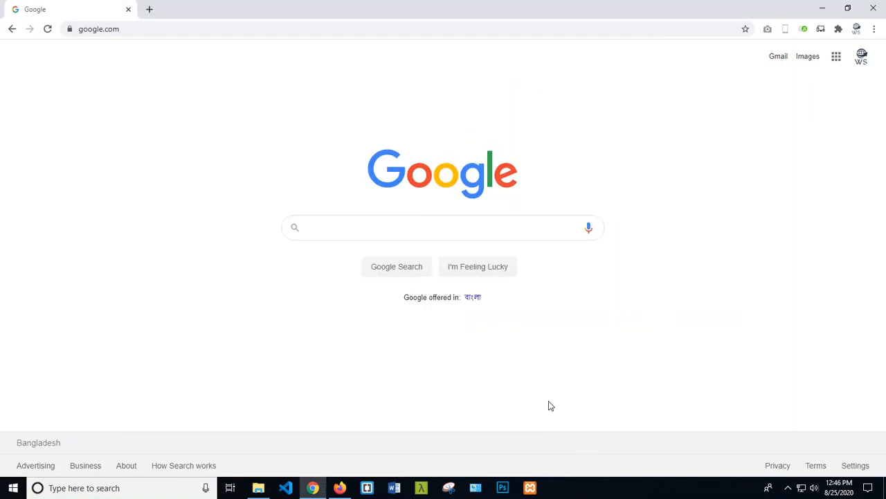
{"action": "mouse_move", "coordinate": [816, 465]}
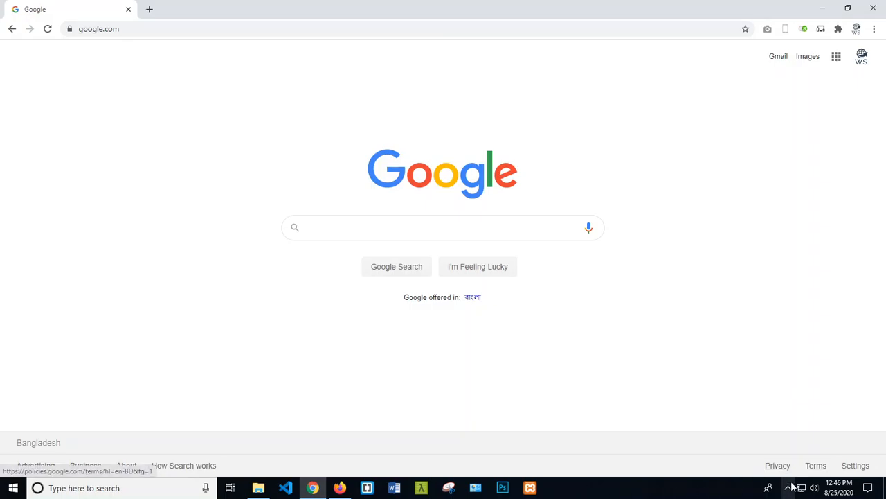
{"action": "left_click", "coordinate": [787, 487]}
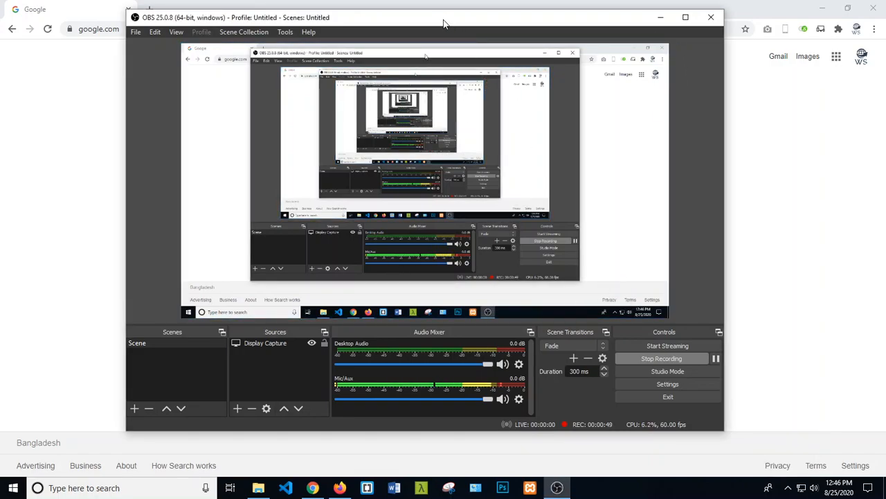
{"action": "mouse_move", "coordinate": [621, 237]}
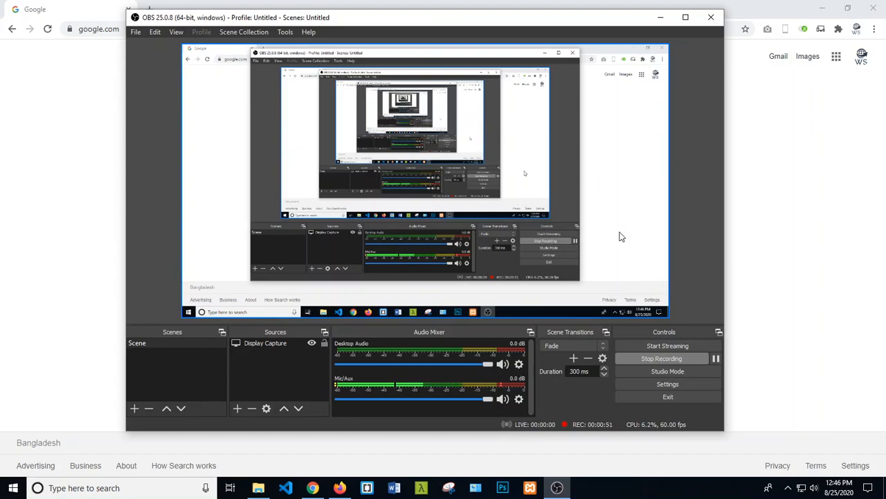
{"action": "mouse_move", "coordinate": [588, 264]}
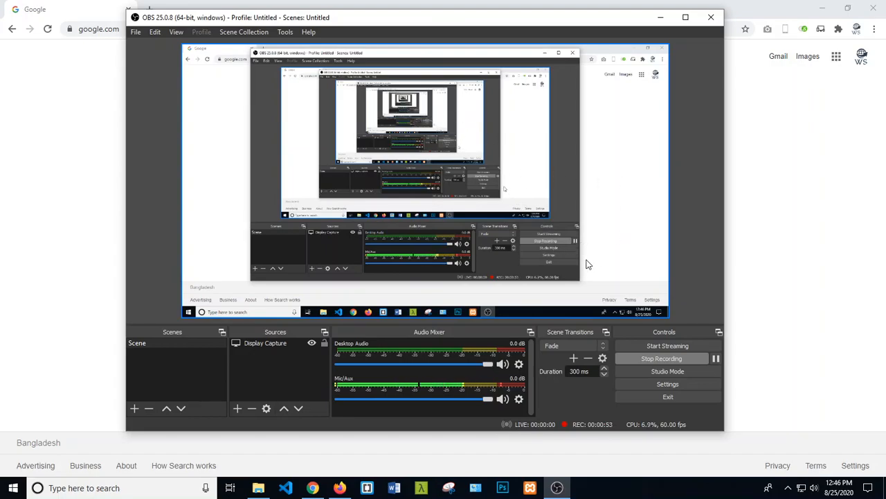